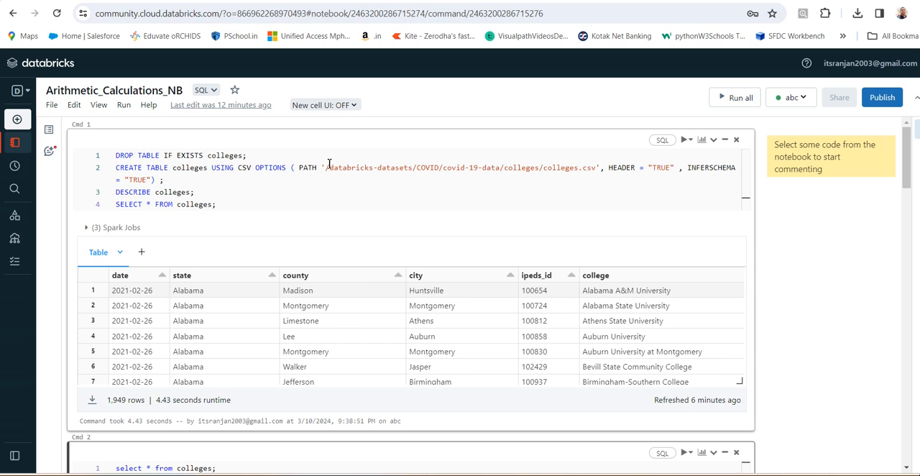
mouse_move(98, 141)
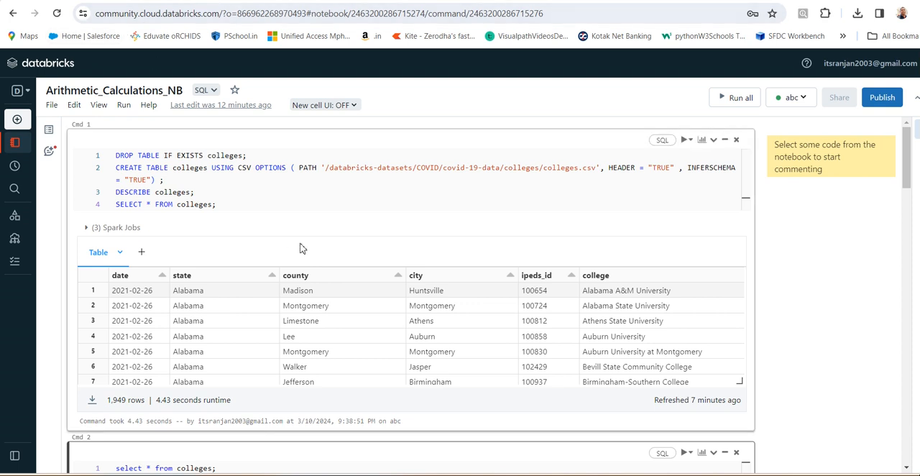
mouse_move(319, 240)
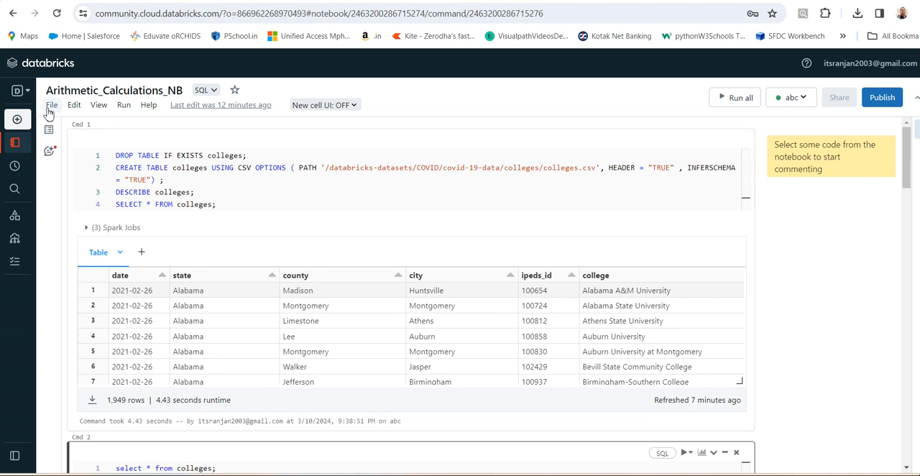
mouse_move(114, 89)
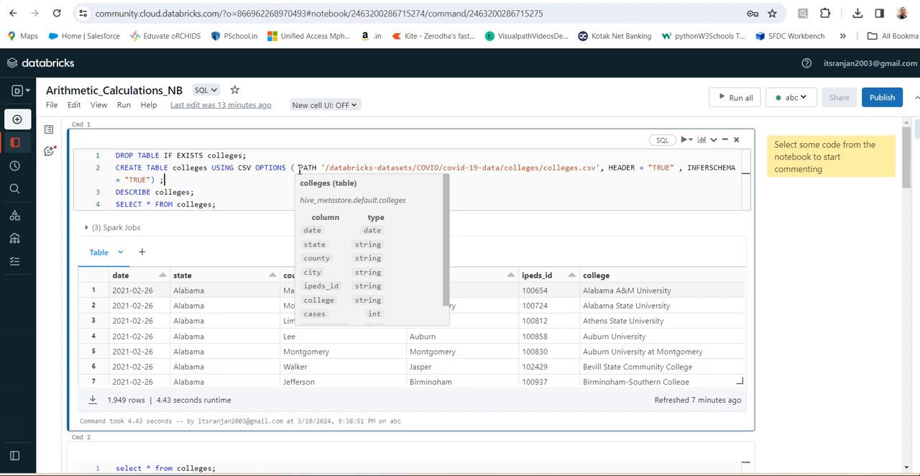
- Scroll to the select * from colleges results and across to the cases, cases_2021 and notes columns
scroll("down", 3)
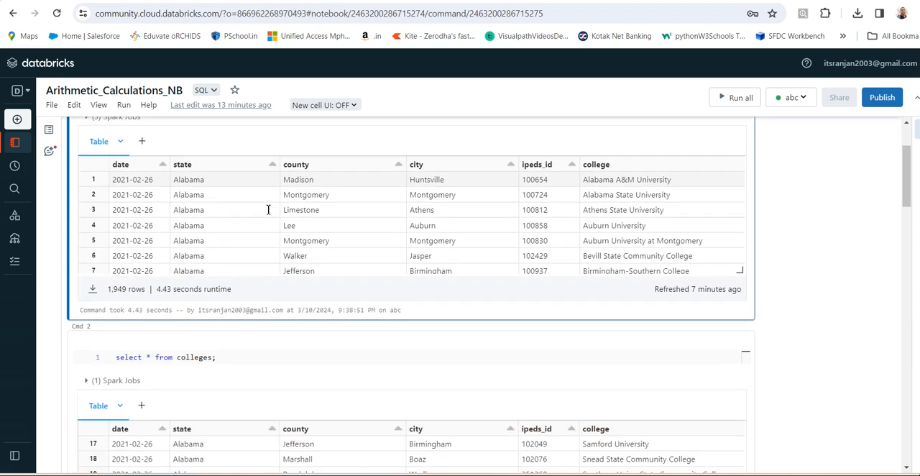
scroll("down", 3)
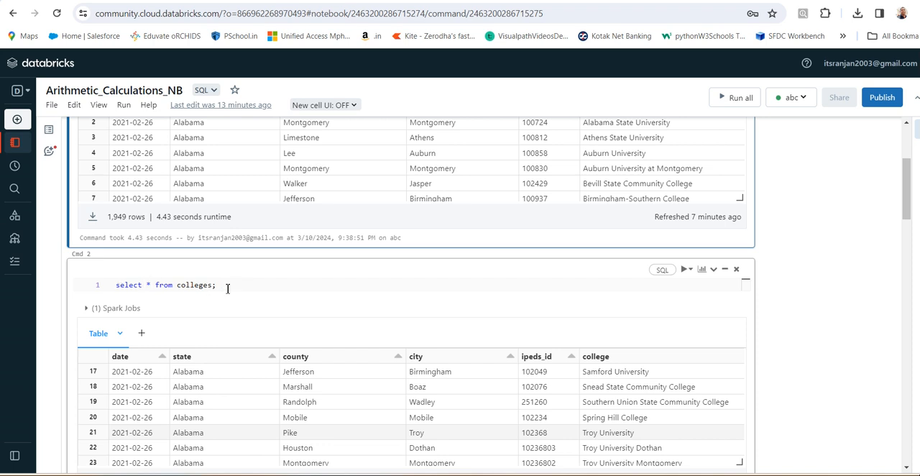
scroll("down", 3)
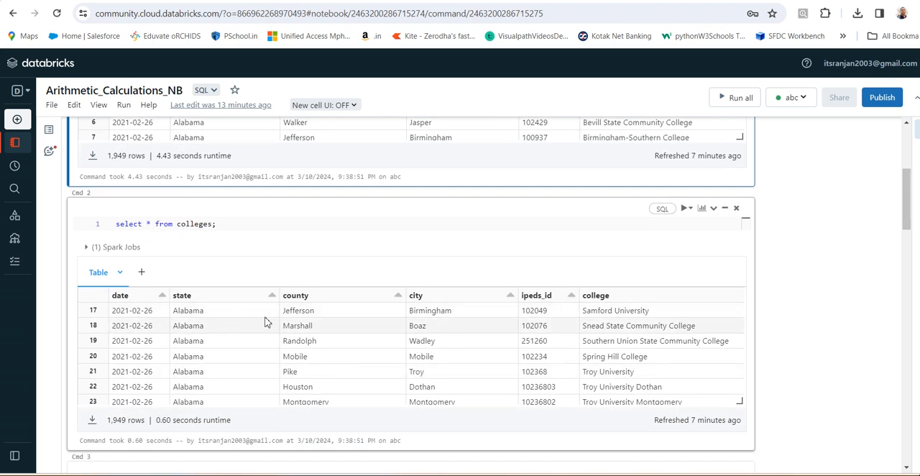
mouse_move(597, 339)
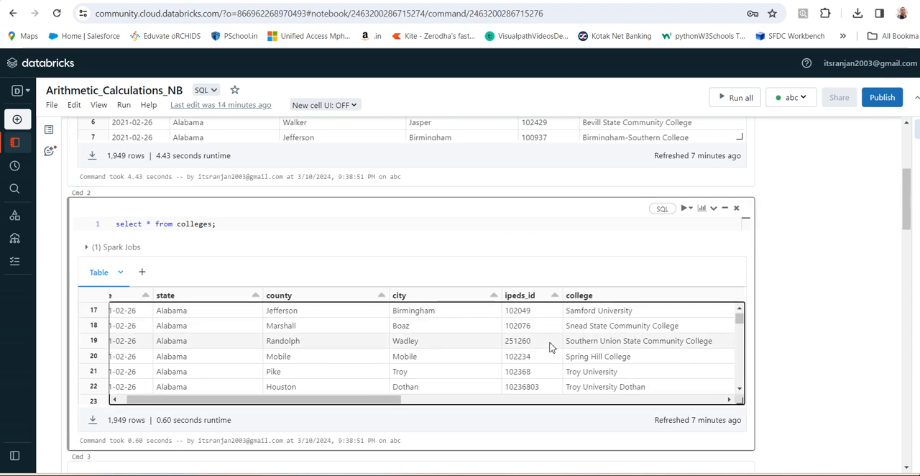
scroll("right", 3)
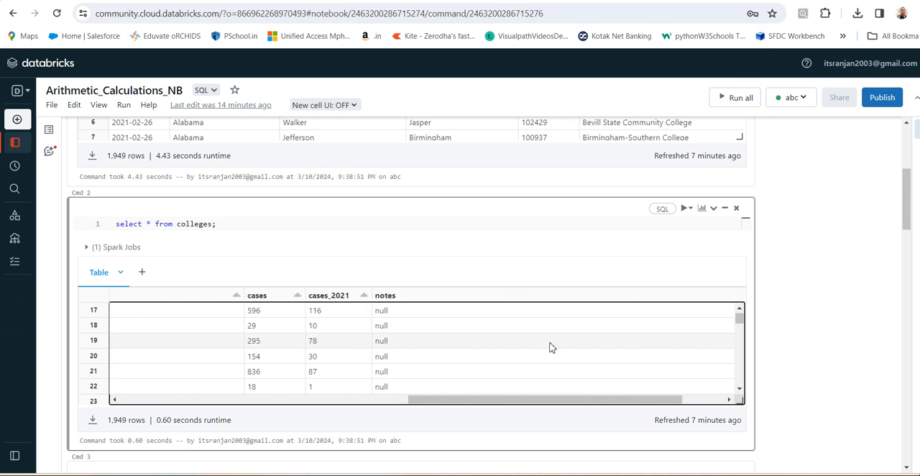
scroll("left", 3)
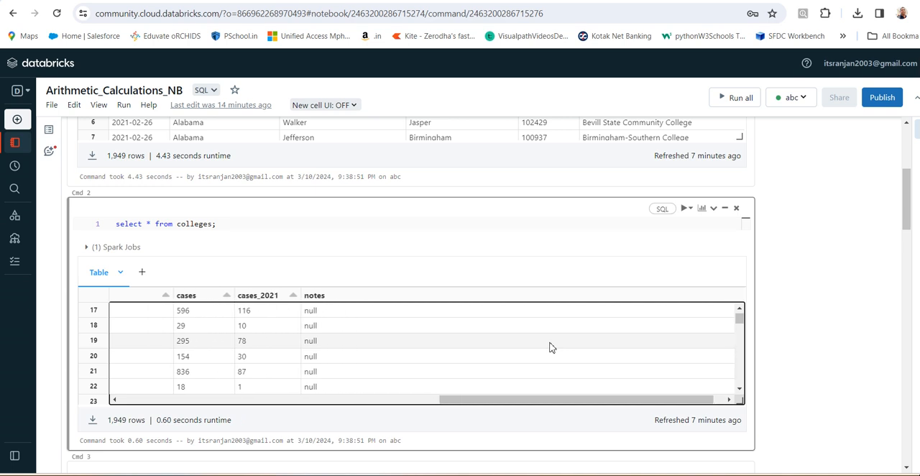
scroll("right", 3)
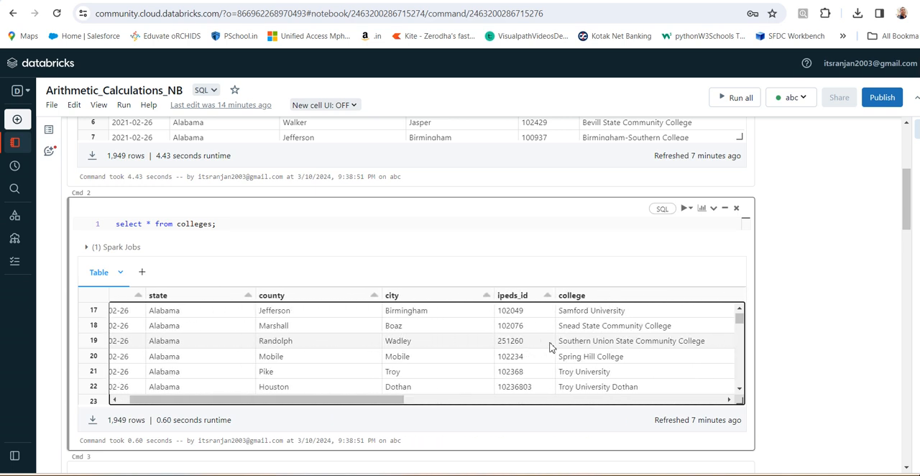
scroll("right", 3)
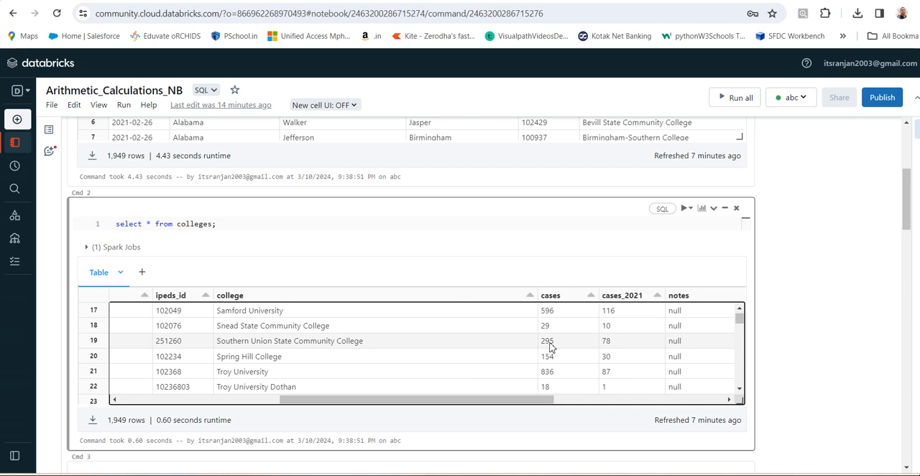
scroll("down", 3)
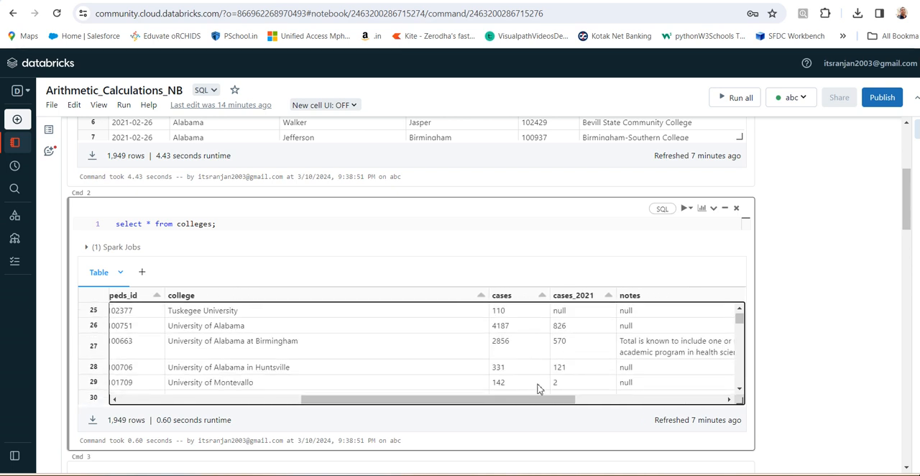
scroll("down", 3)
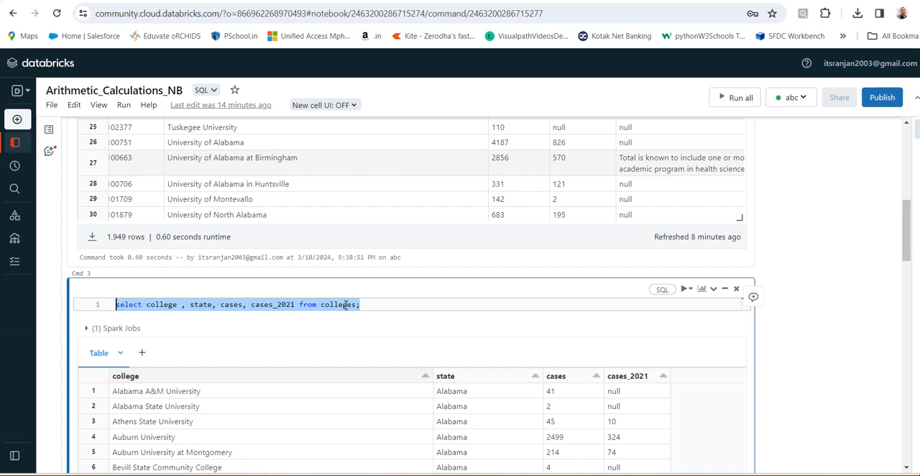
- Scroll to the cases + cases_2021 total_cases results showing null totals where cases_2021 is null
left_click(462, 303)
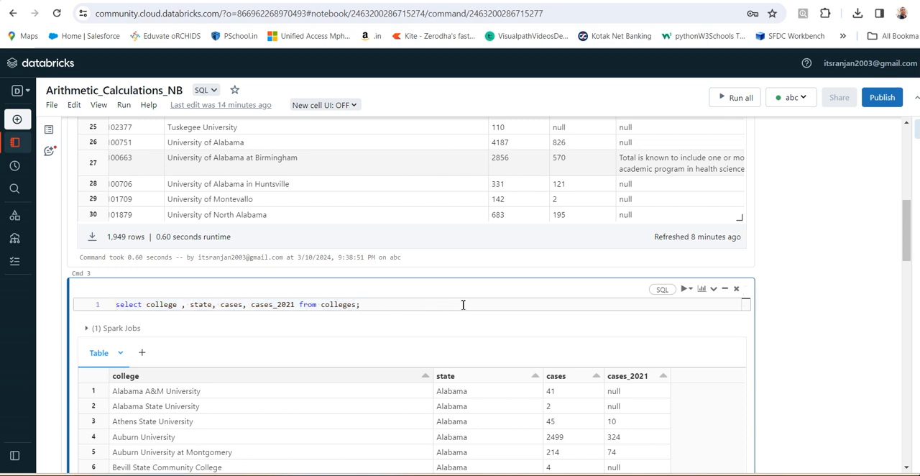
scroll("down", 3)
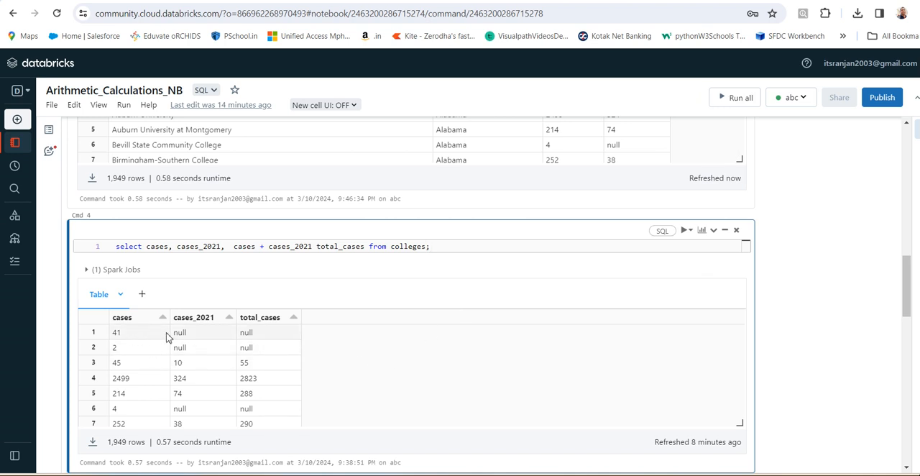
mouse_move(189, 335)
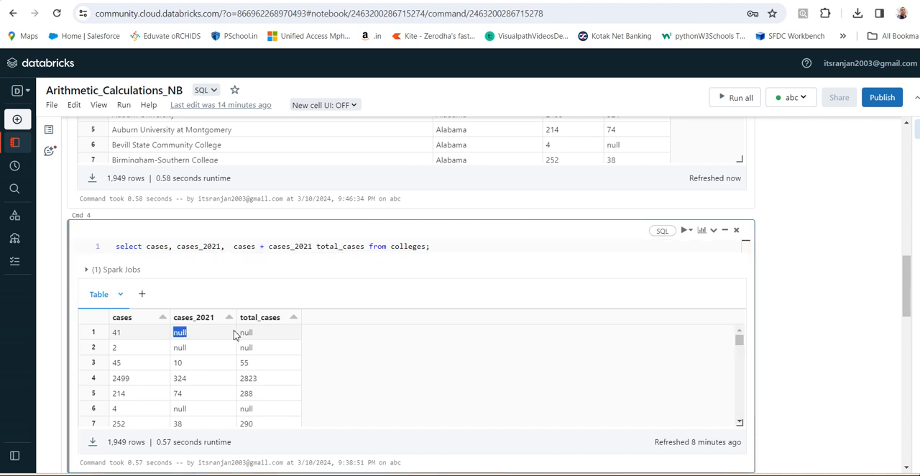
mouse_move(242, 286)
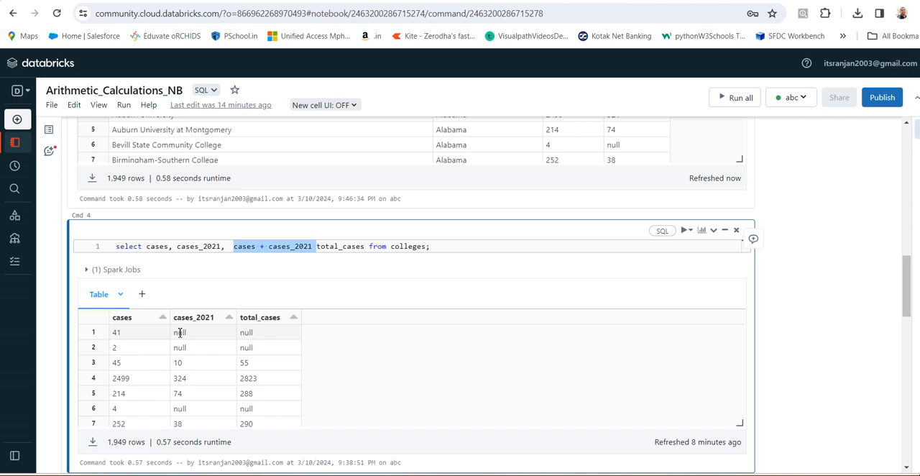
mouse_move(253, 345)
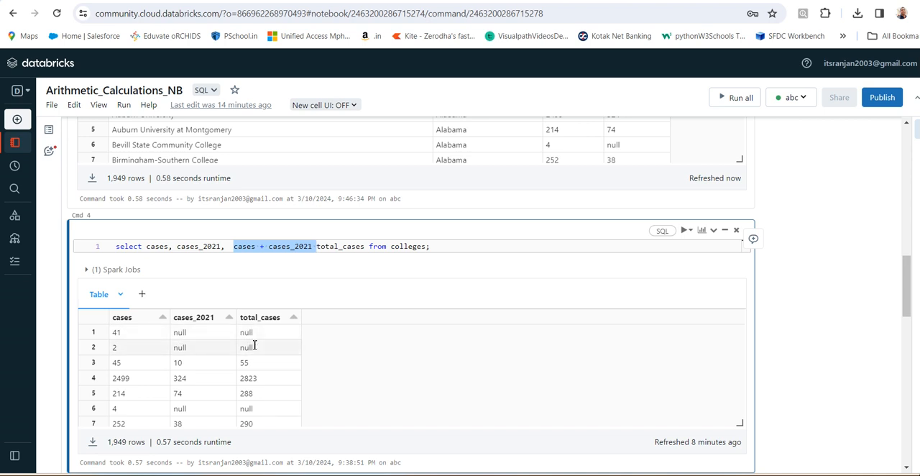
mouse_move(287, 346)
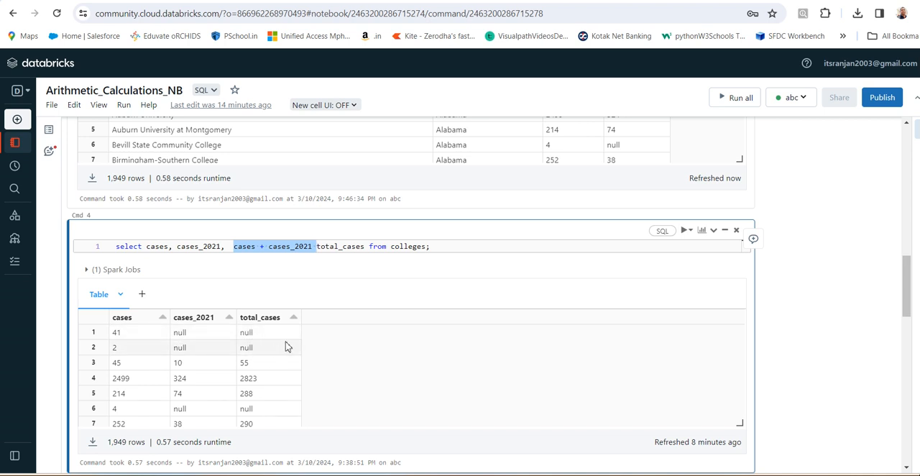
mouse_move(247, 332)
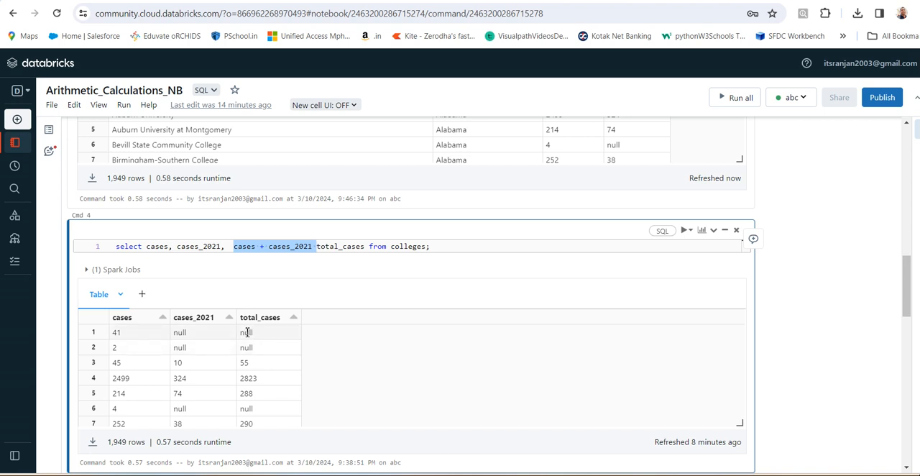
- Scroll to the nvl(cases, 0) + nvl(cases_2021, 0) query and review its null-free total_cases results
scroll("down", 3)
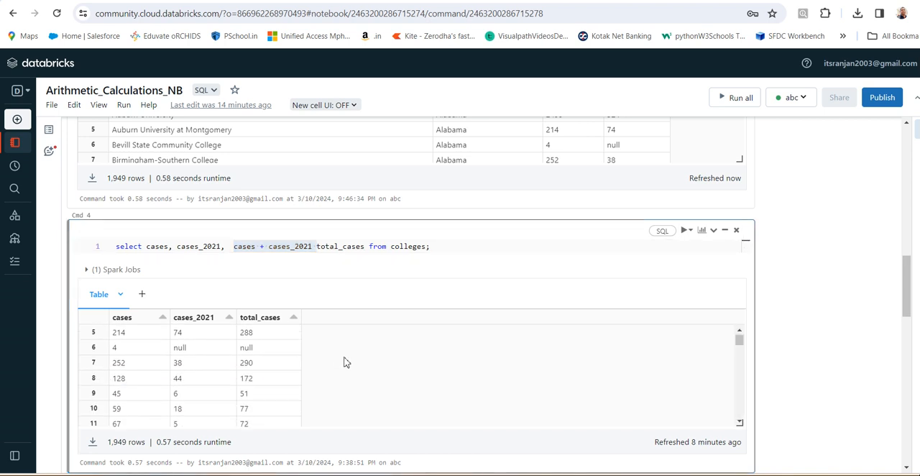
scroll("down", 3)
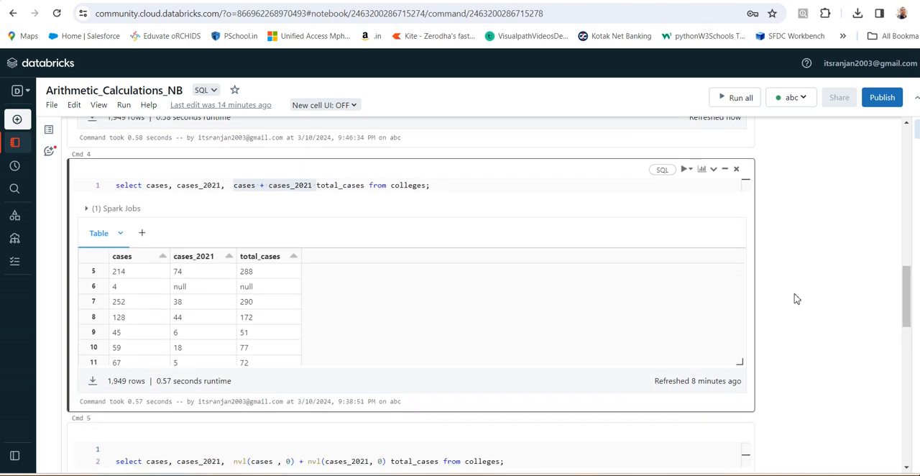
scroll("down", 3)
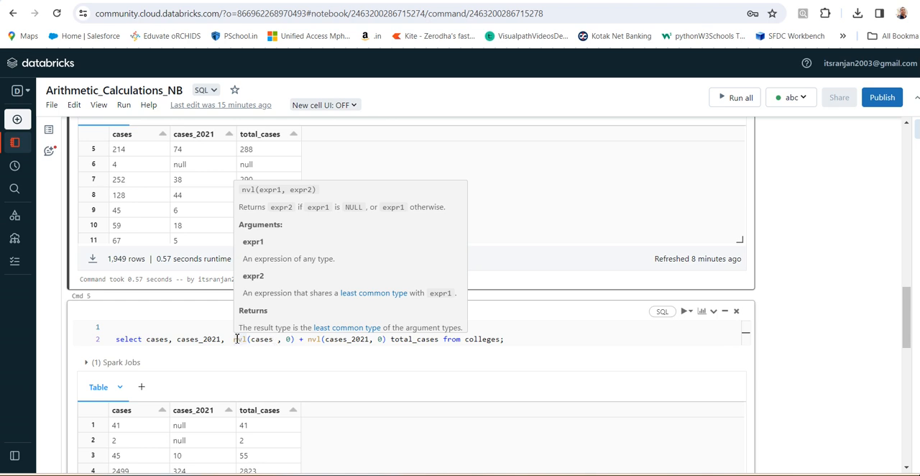
left_click(259, 339)
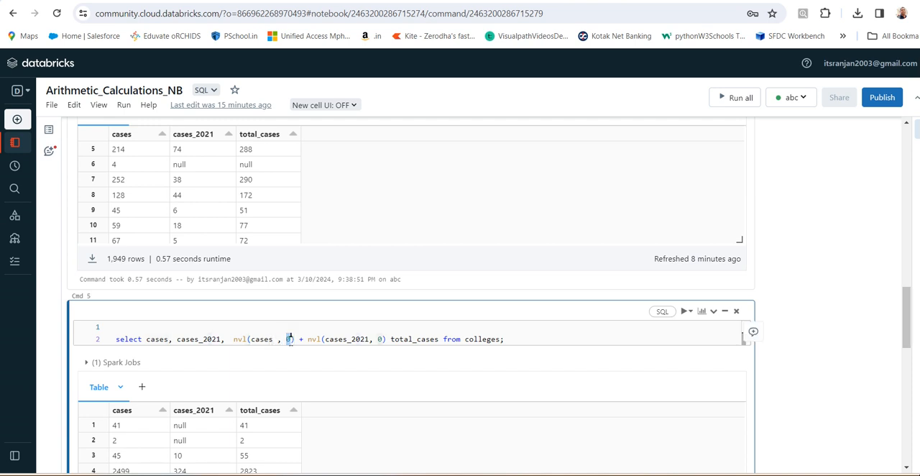
mouse_move(359, 339)
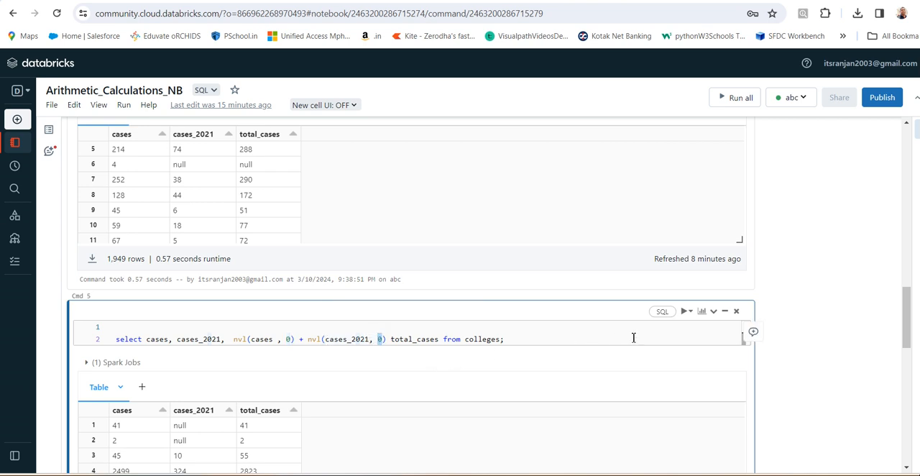
mouse_move(674, 351)
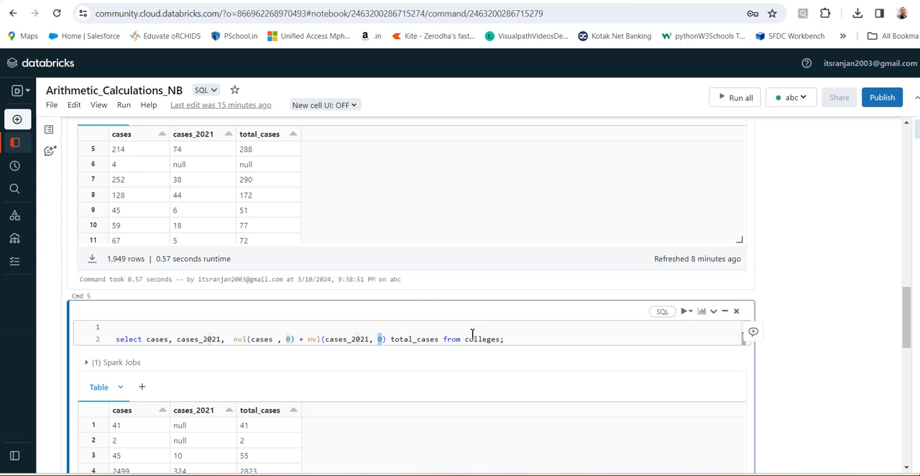
left_click(506, 339)
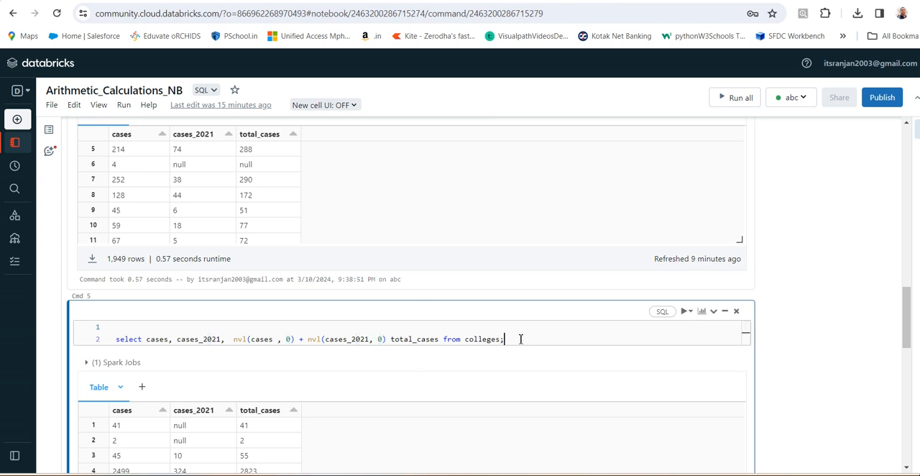
scroll("down", 3)
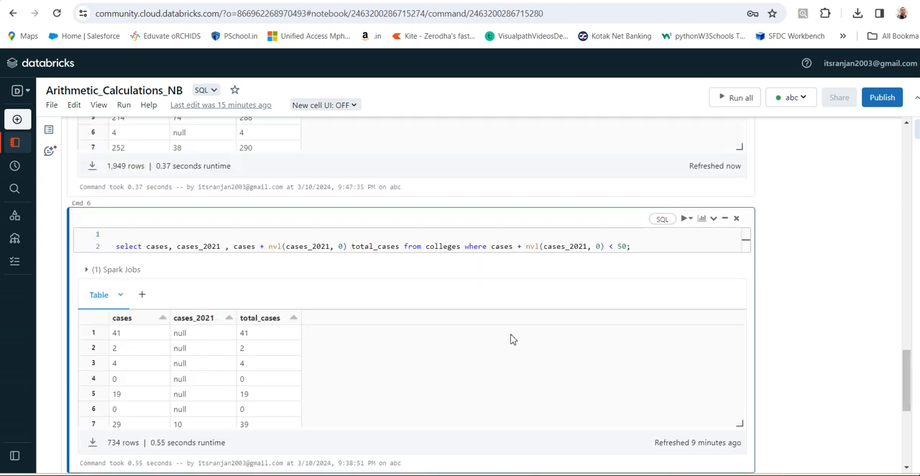
scroll("up", 3)
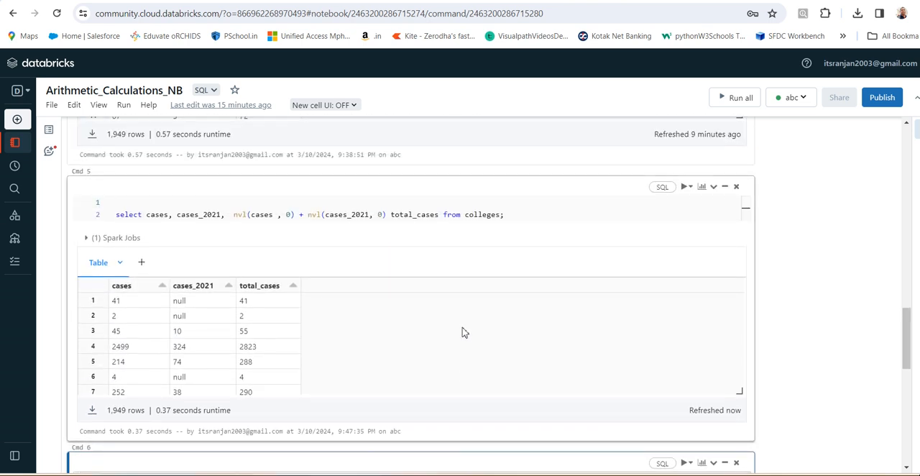
scroll("up", 3)
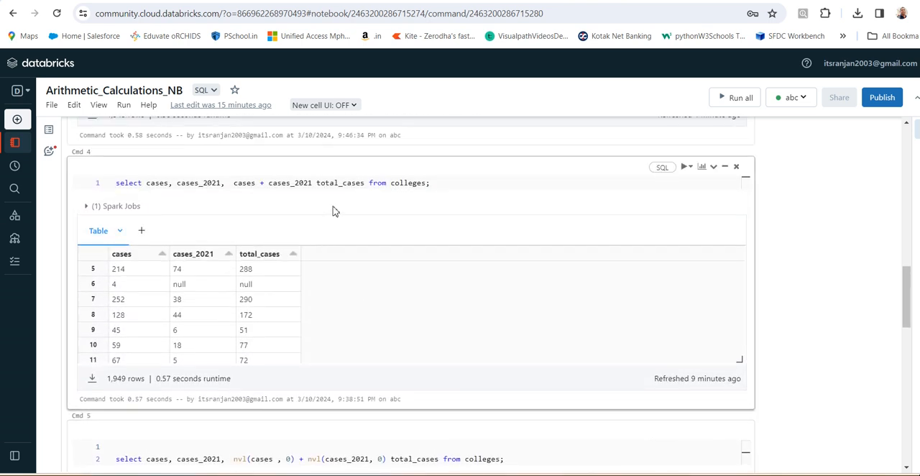
mouse_move(244, 183)
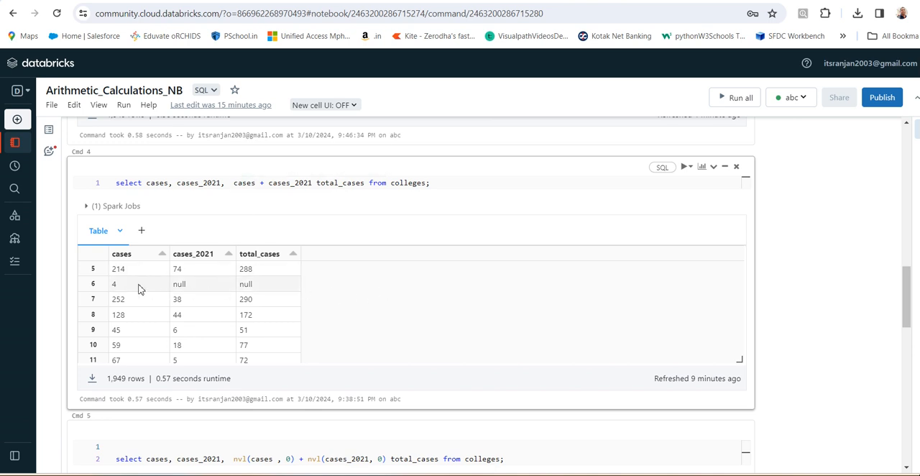
mouse_move(127, 289)
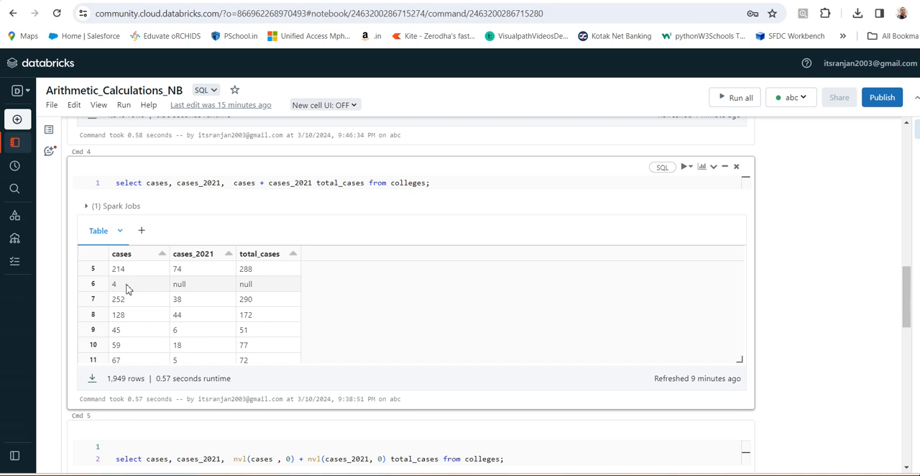
mouse_move(364, 290)
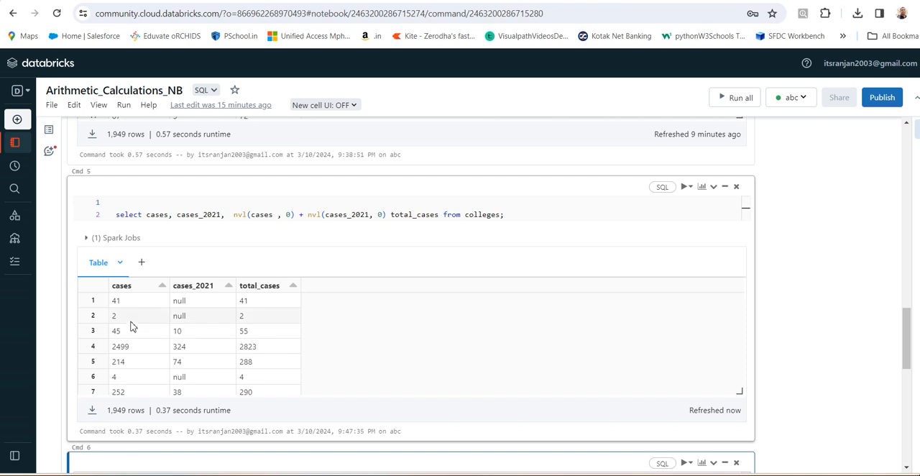
mouse_move(164, 383)
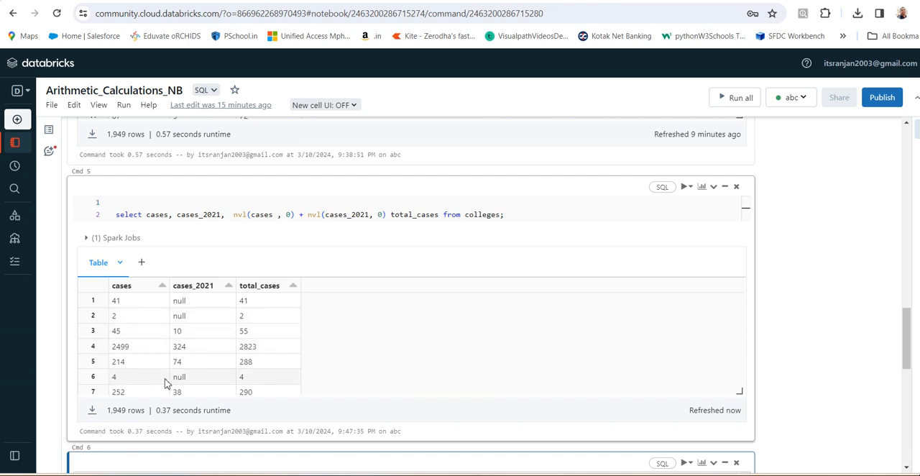
mouse_move(253, 383)
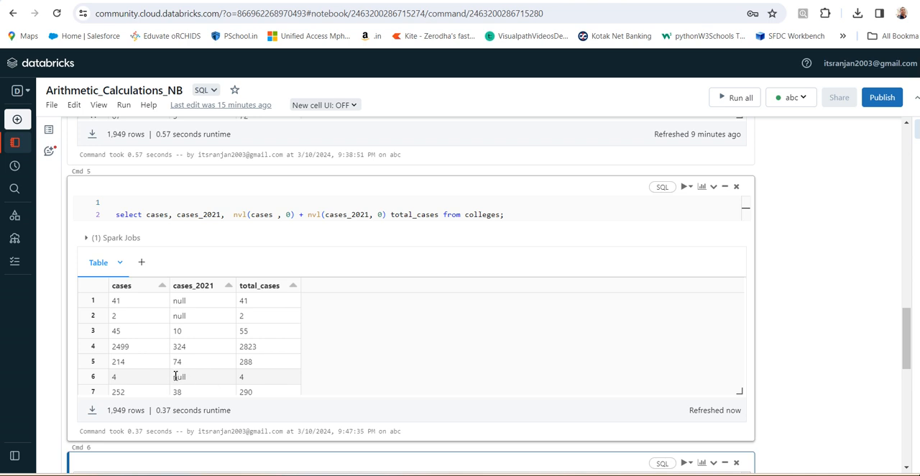
mouse_move(199, 381)
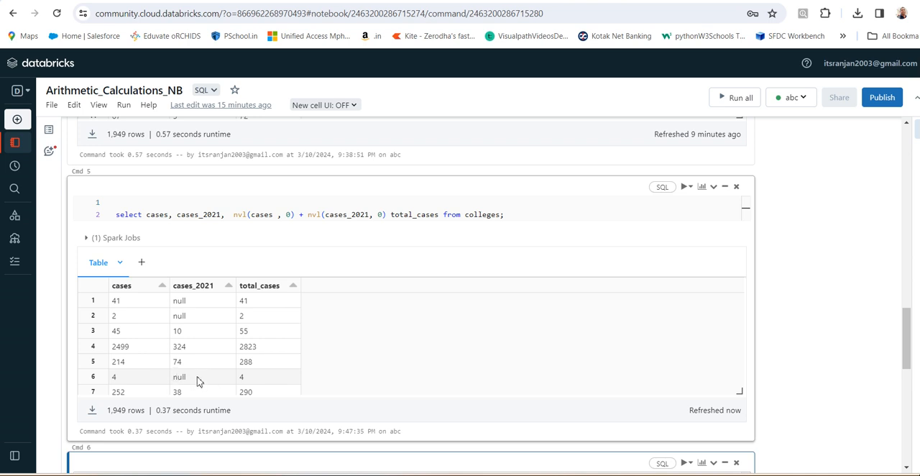
mouse_move(200, 300)
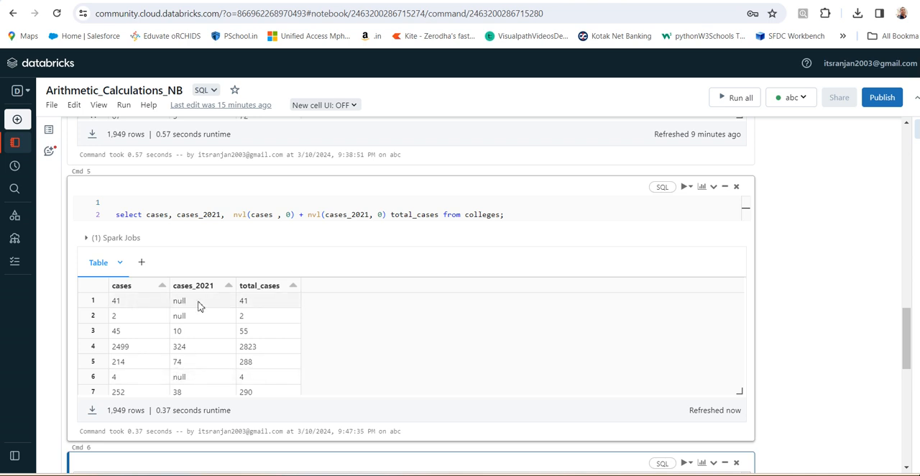
mouse_move(180, 301)
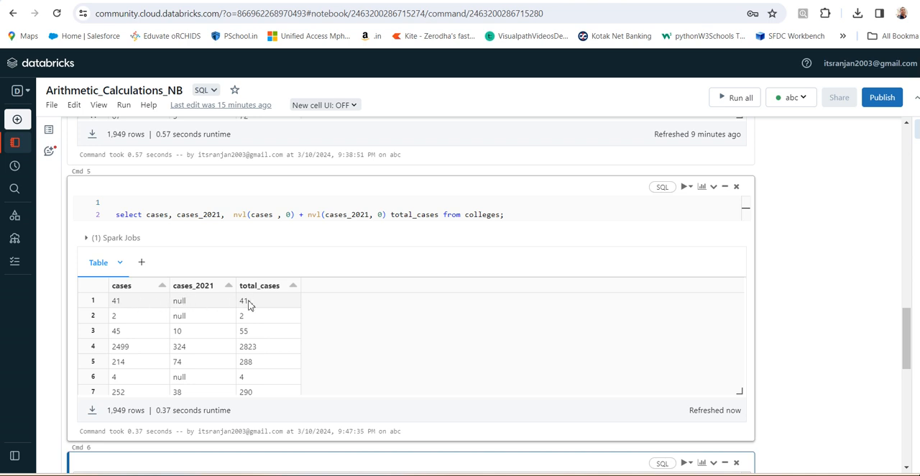
mouse_move(241, 317)
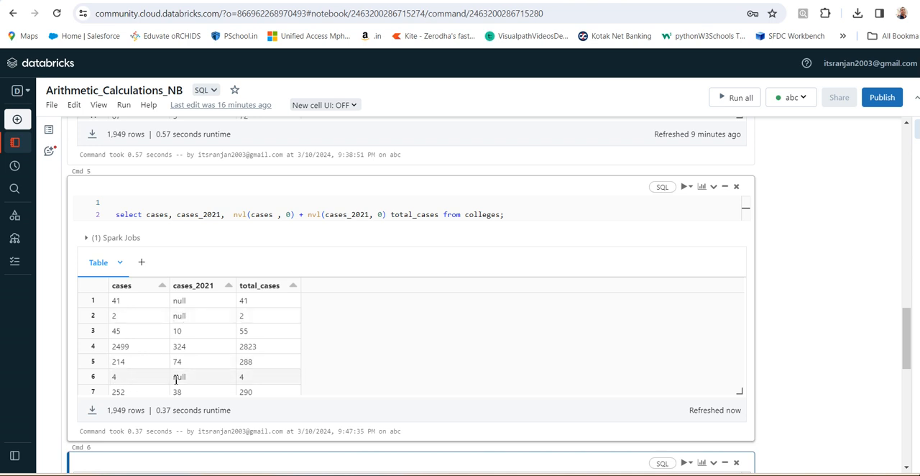
mouse_move(425, 340)
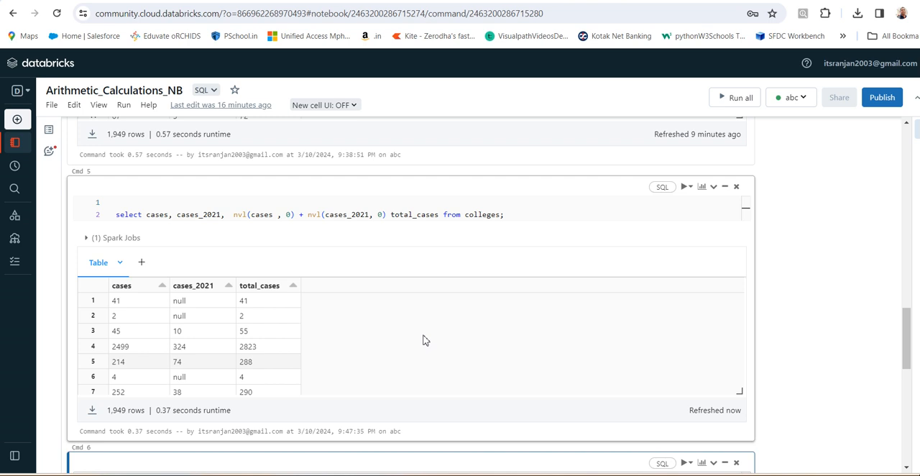
mouse_move(710, 304)
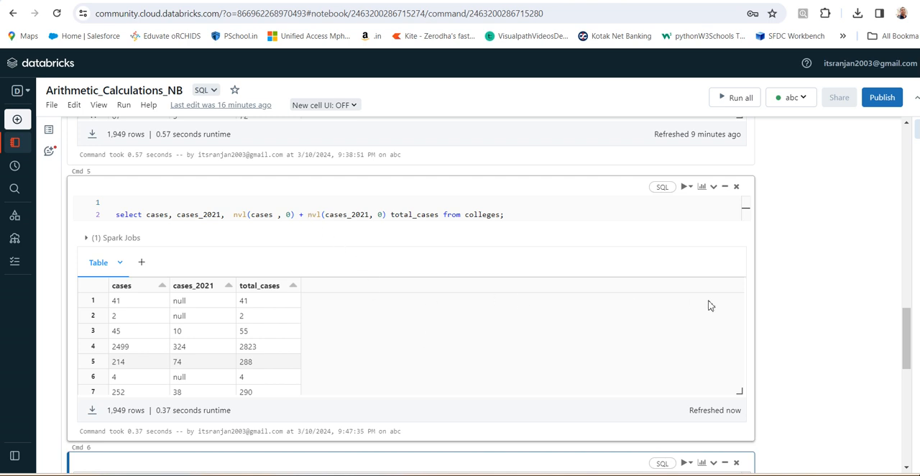
- Scroll to the WHERE cases + nvl(cases_2021, 0) < 50 query and select its total_cases alias
scroll("down", 3)
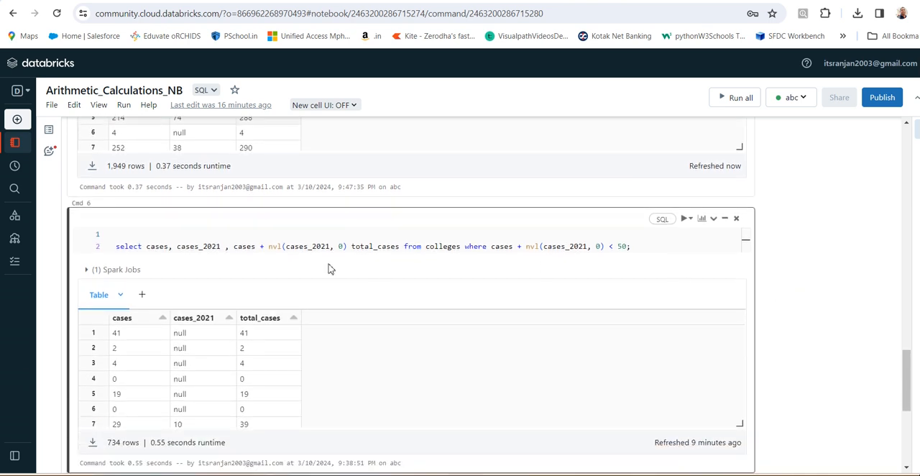
mouse_move(498, 253)
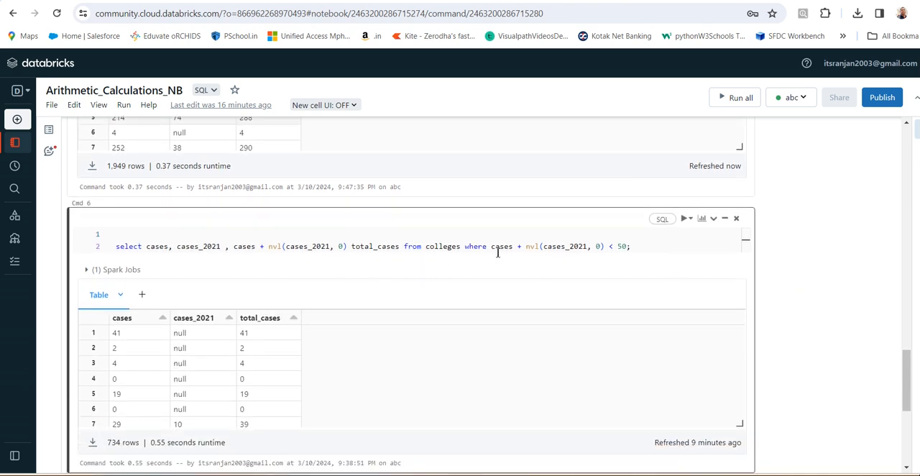
mouse_move(502, 245)
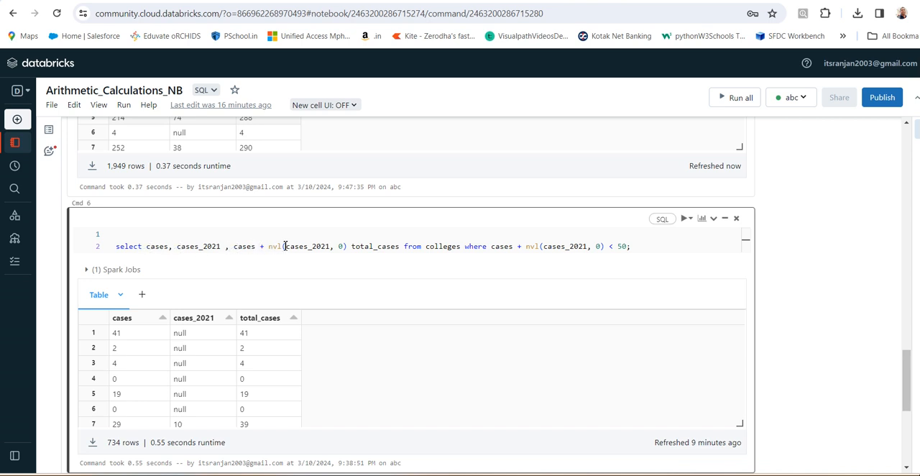
mouse_move(309, 246)
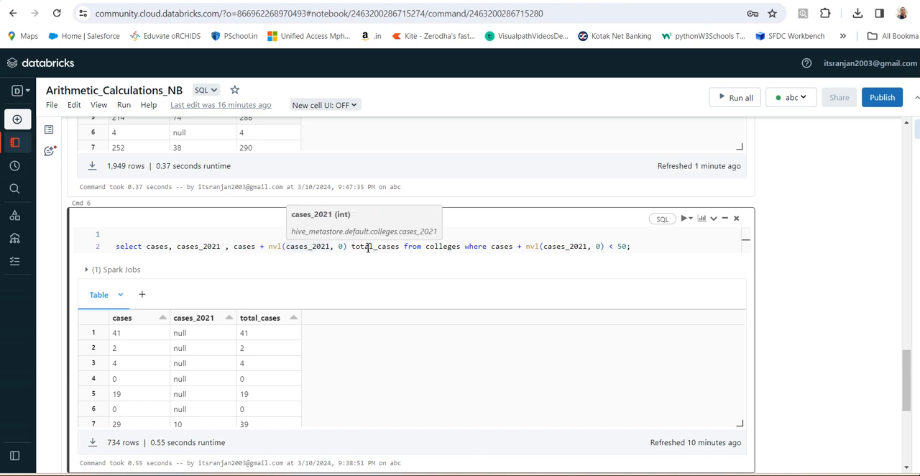
double_click(374, 246)
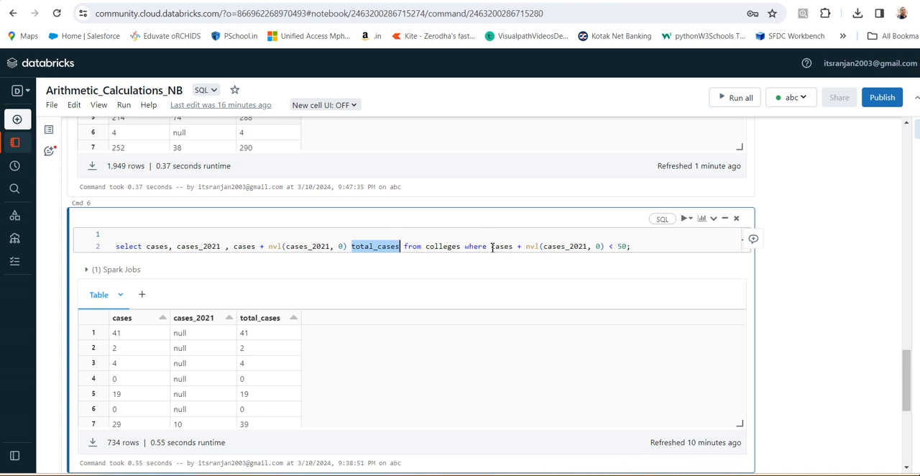
mouse_move(501, 246)
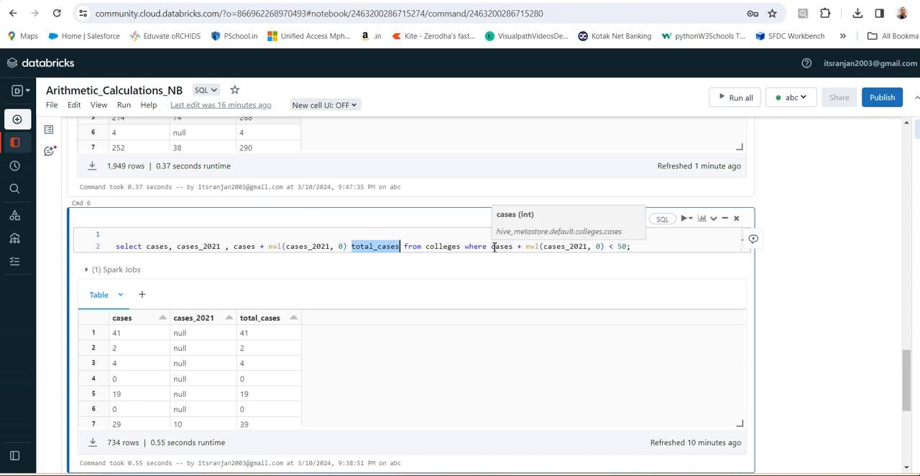
mouse_move(549, 246)
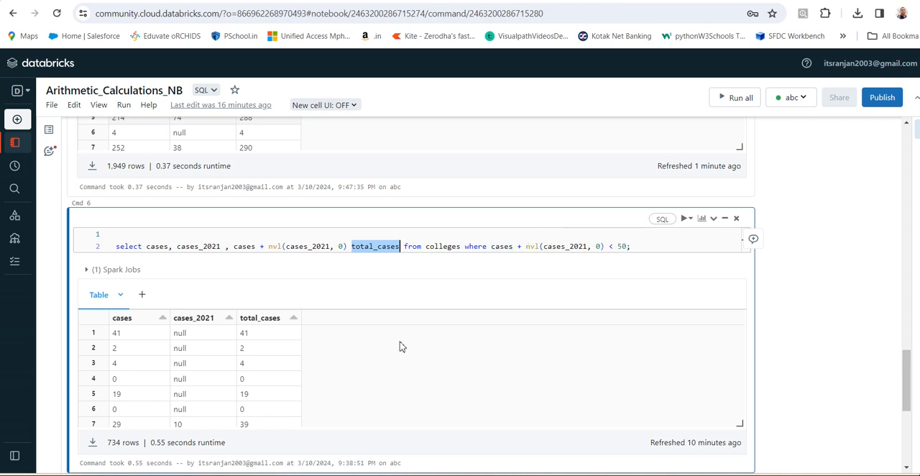
mouse_move(428, 345)
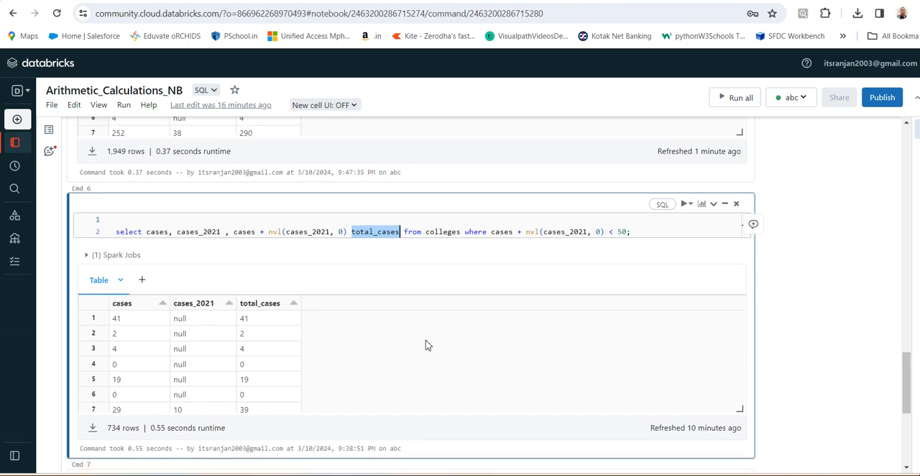
- Sort the 734 filtered rows by total_cases descending so totals of 47 and 46 lead
scroll("down", 3)
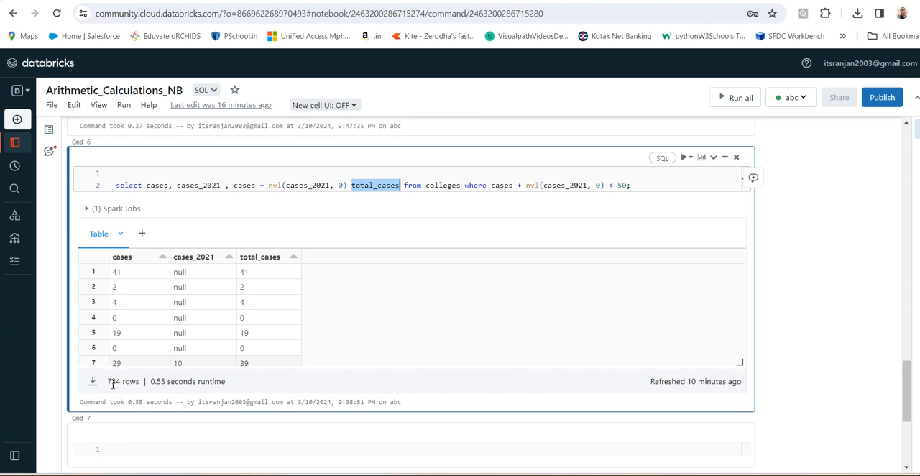
mouse_move(132, 279)
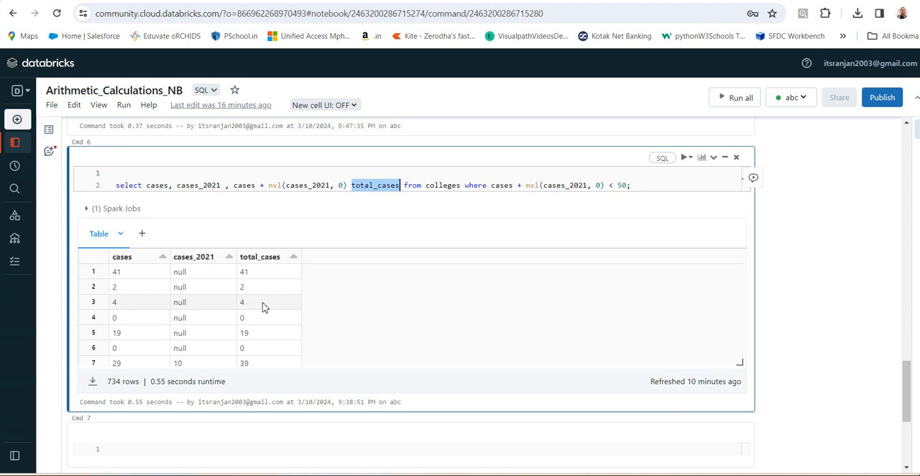
left_click(245, 270)
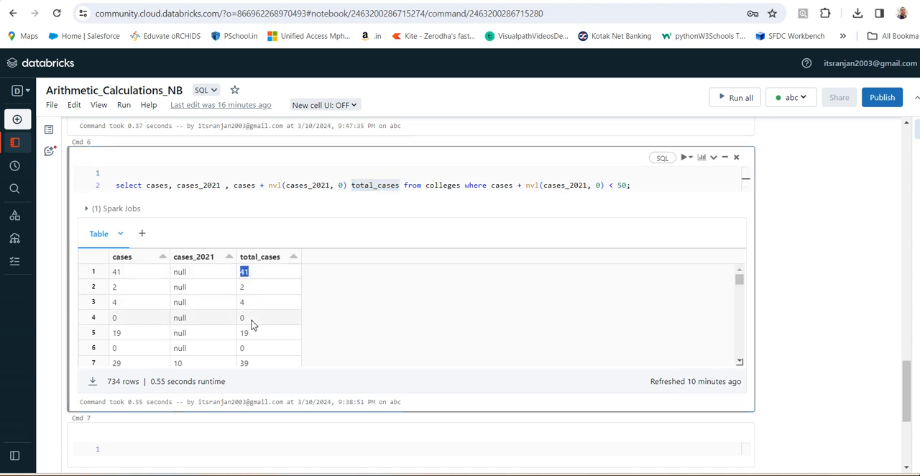
scroll("down", 3)
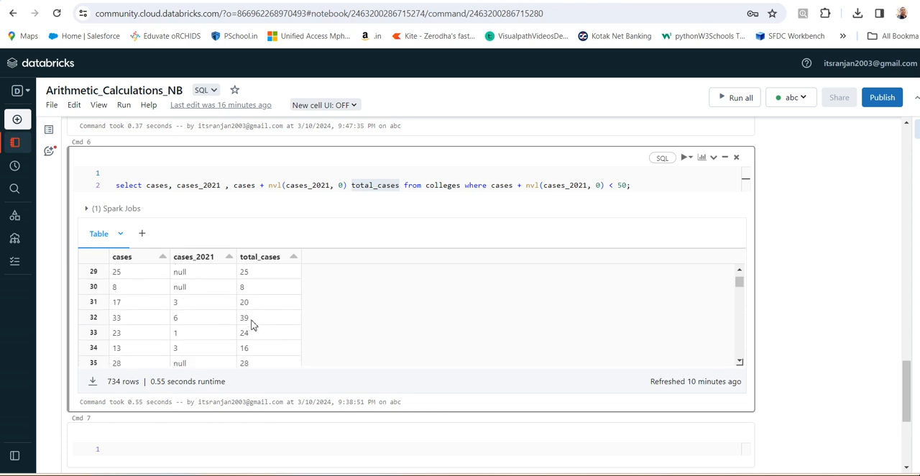
left_click(258, 255)
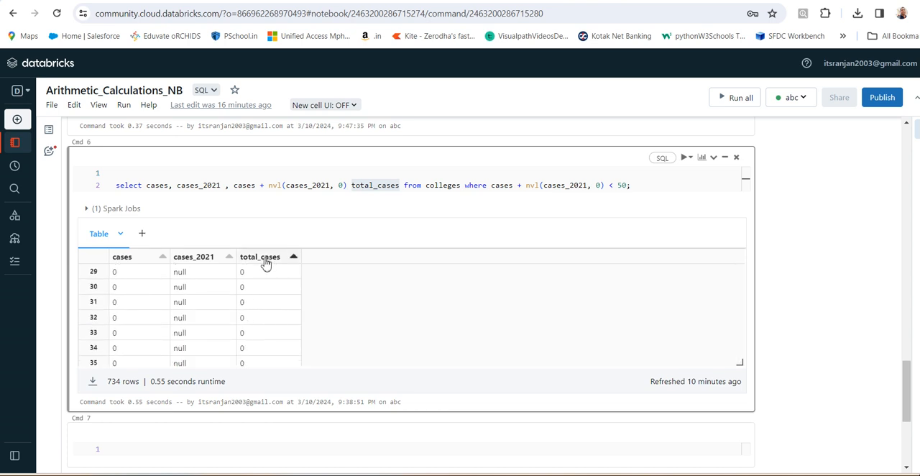
left_click(293, 255)
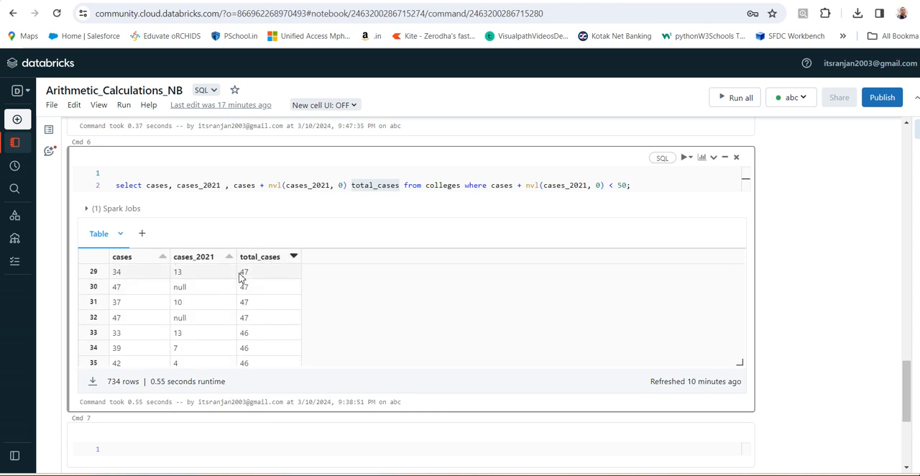
mouse_move(301, 341)
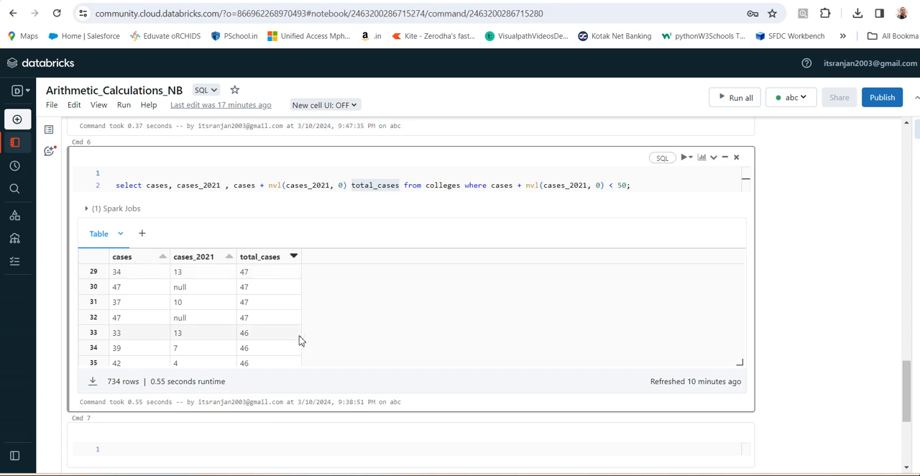
mouse_move(259, 210)
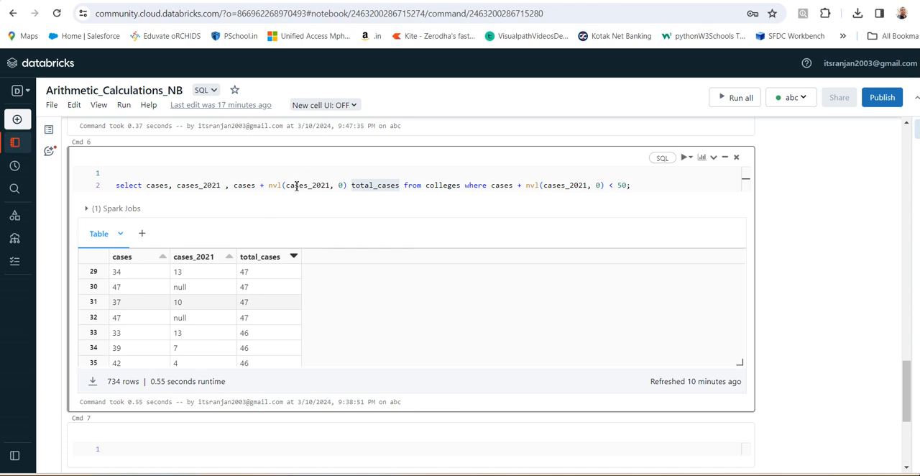
mouse_move(305, 184)
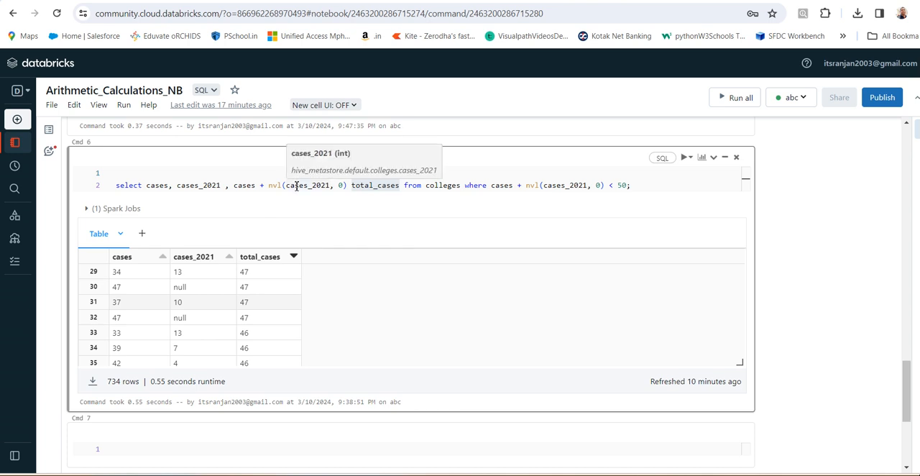